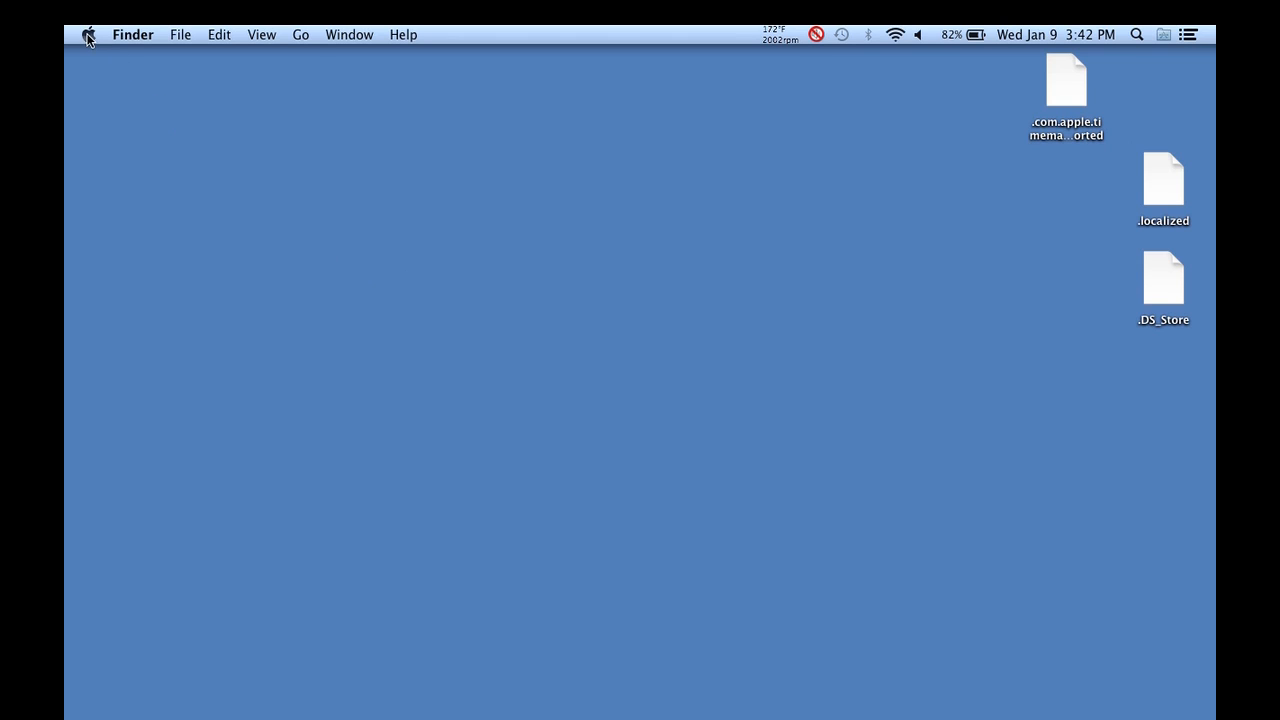
- Reveal the Apple menu's Sleep, Restart, Shut Down, Force Quit and Log Out options
click(88, 34)
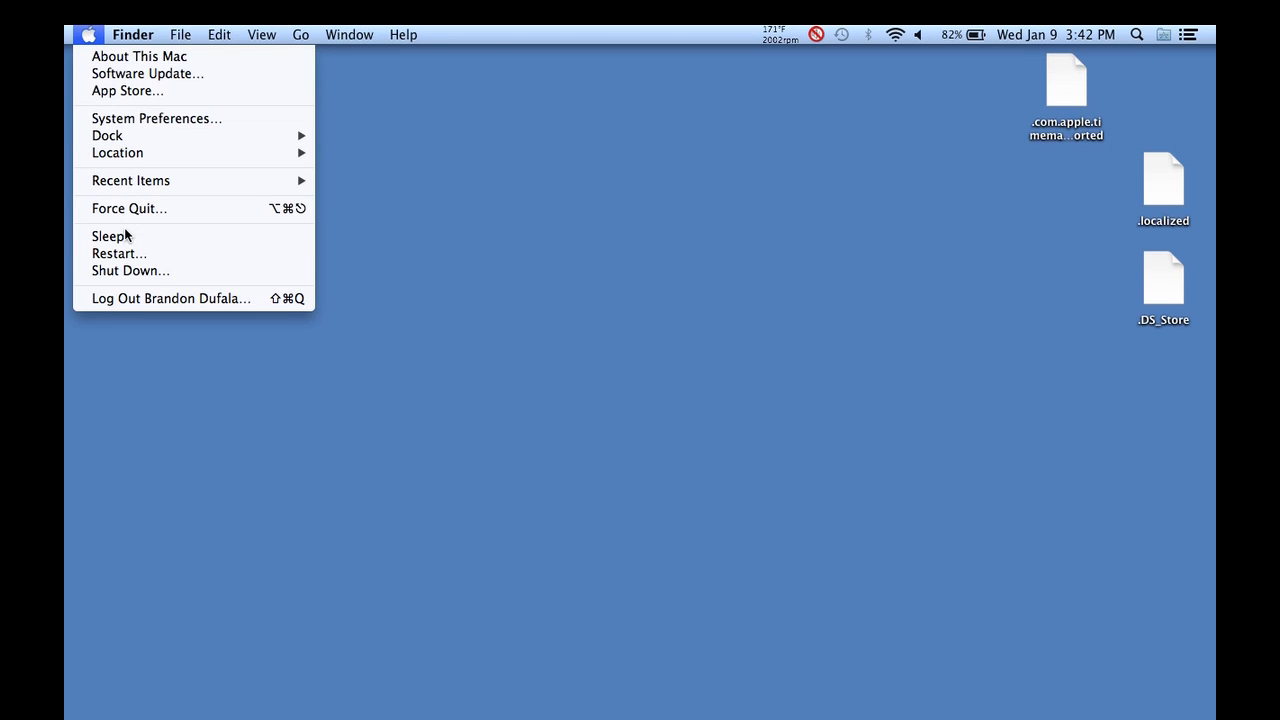
mouse_move(130, 270)
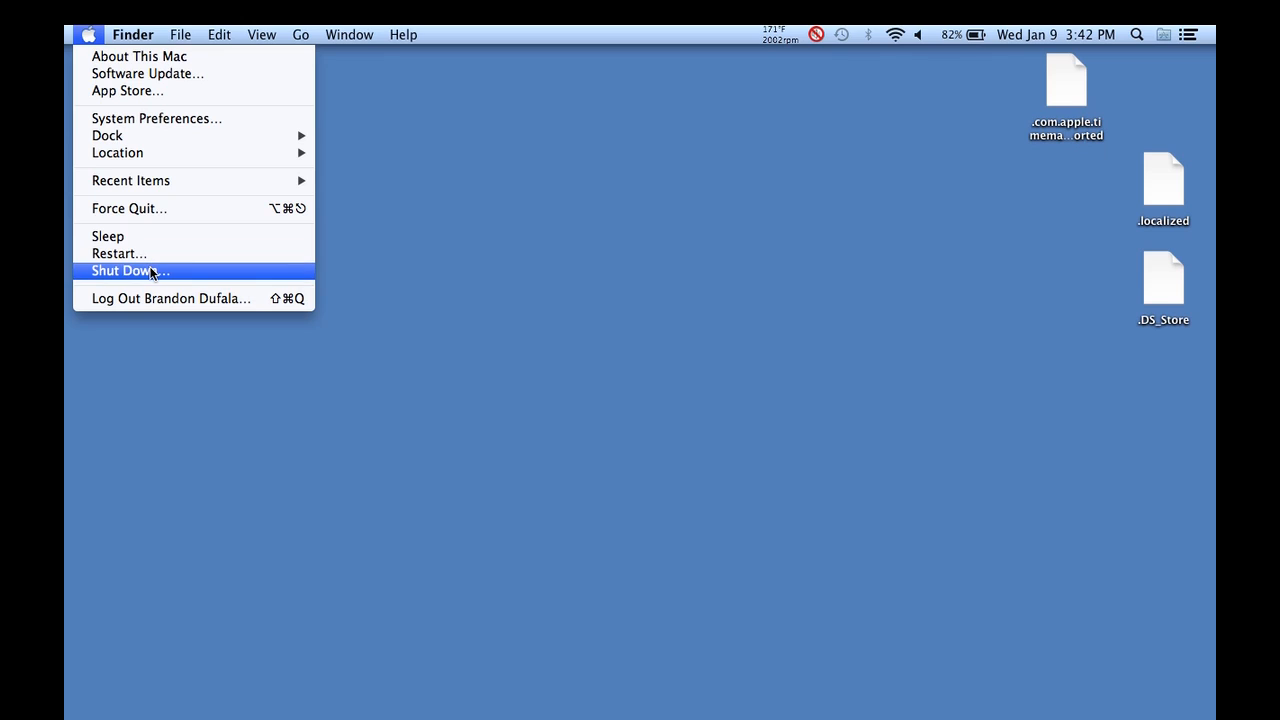
mouse_move(208, 280)
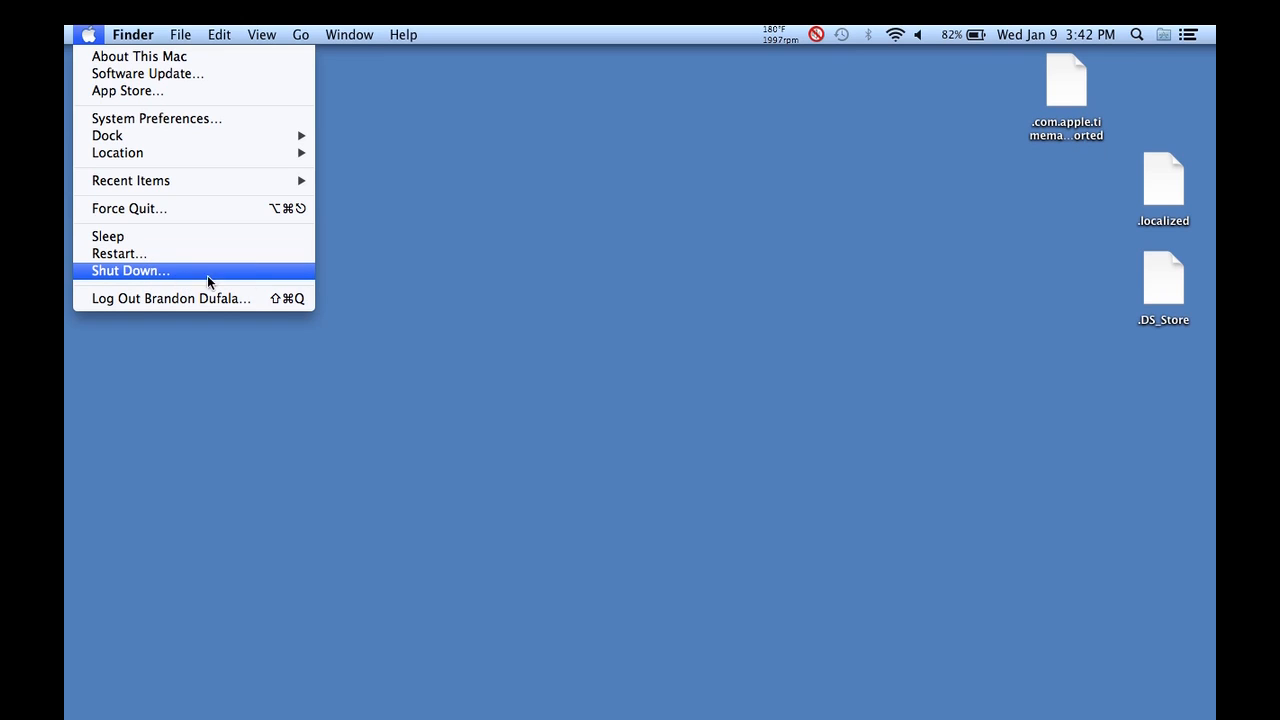
mouse_move(290, 230)
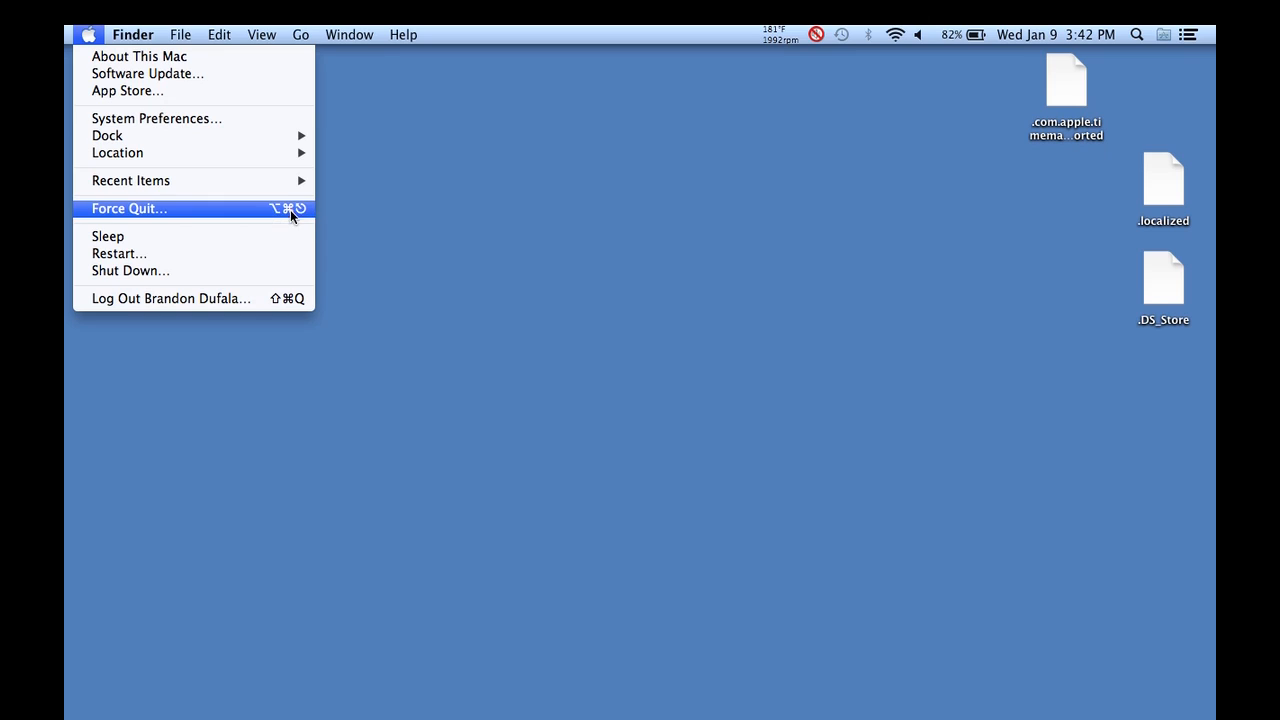
mouse_move(170, 298)
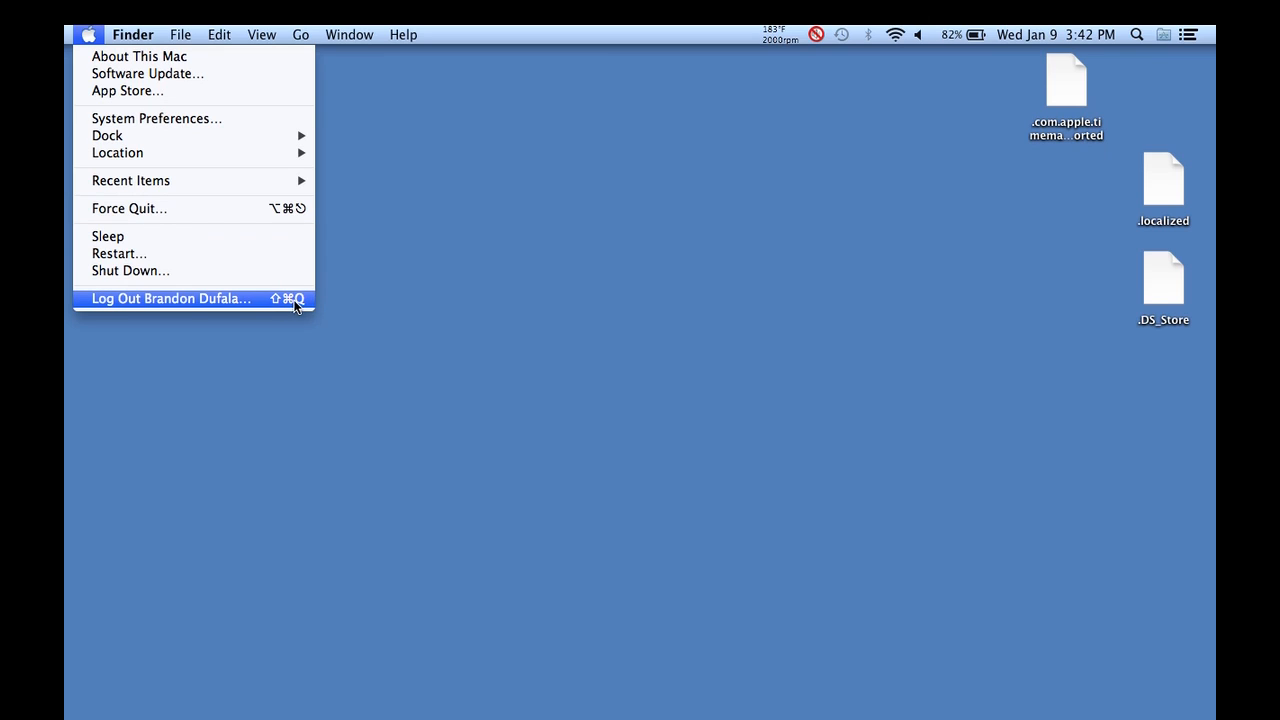
mouse_move(108, 236)
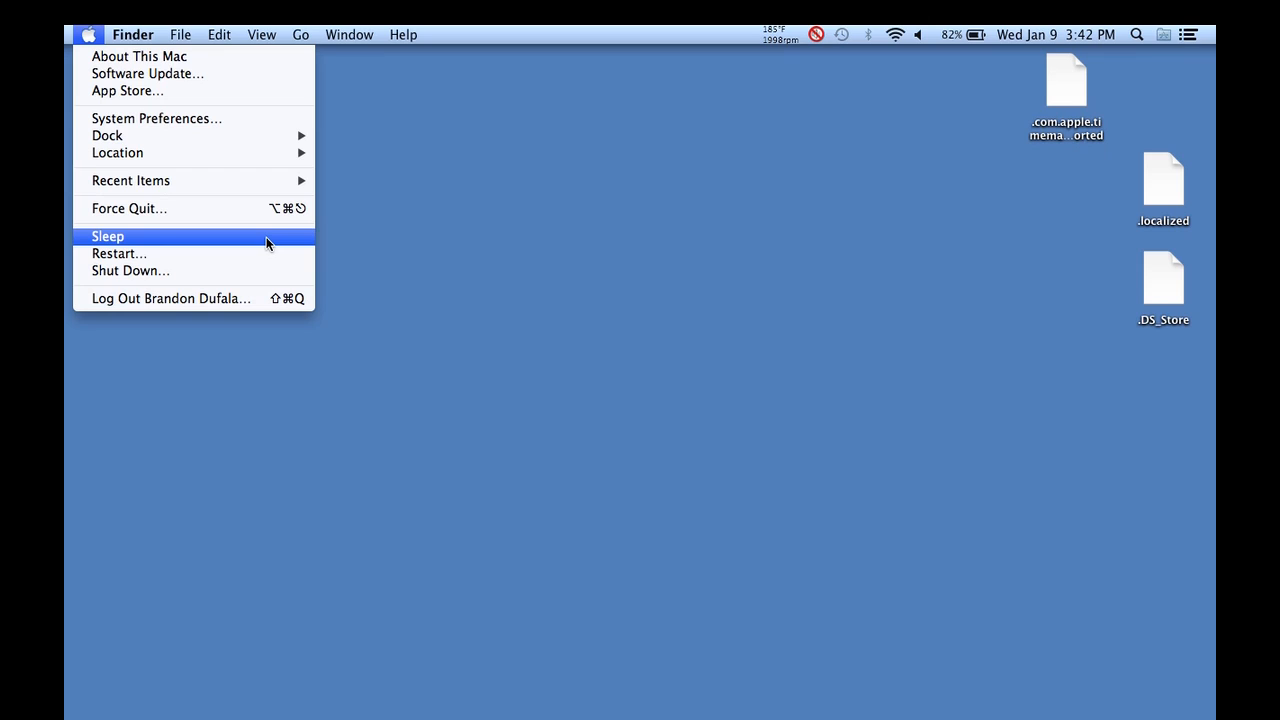
mouse_move(130, 270)
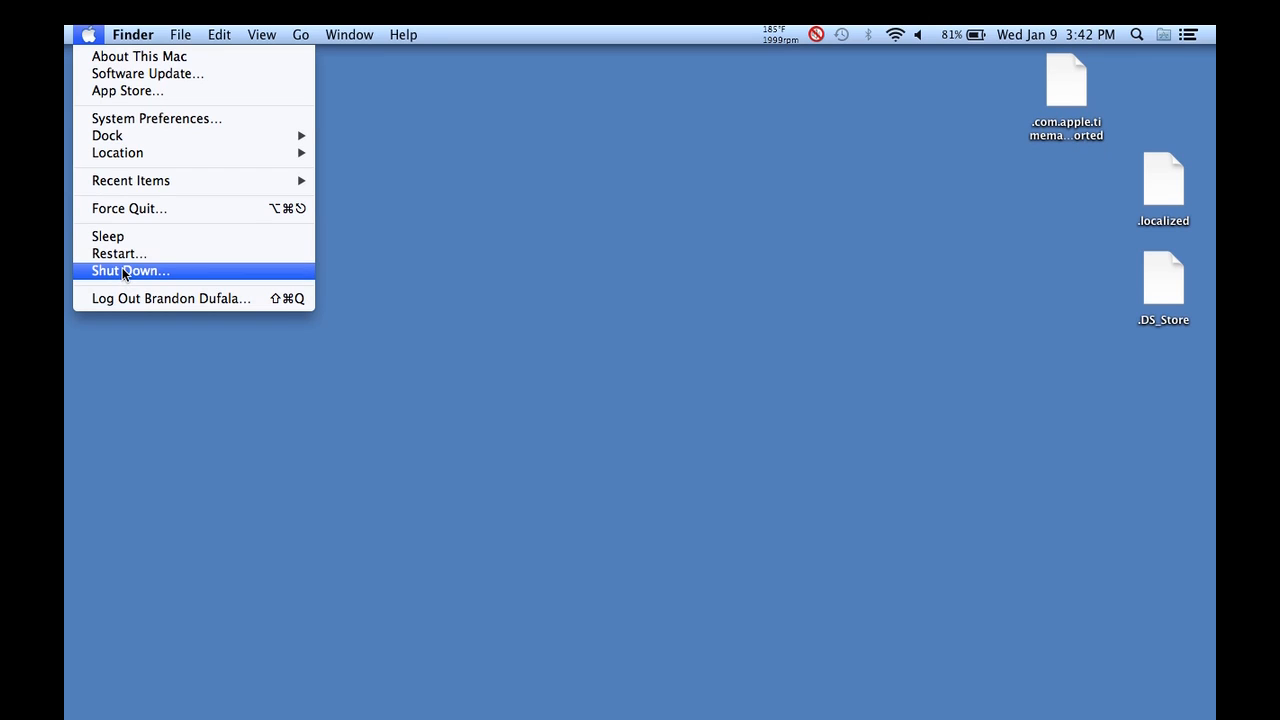
- Choose Shut Down… and cancel it in the confirmation dialog so the Mac stays on
click(130, 270)
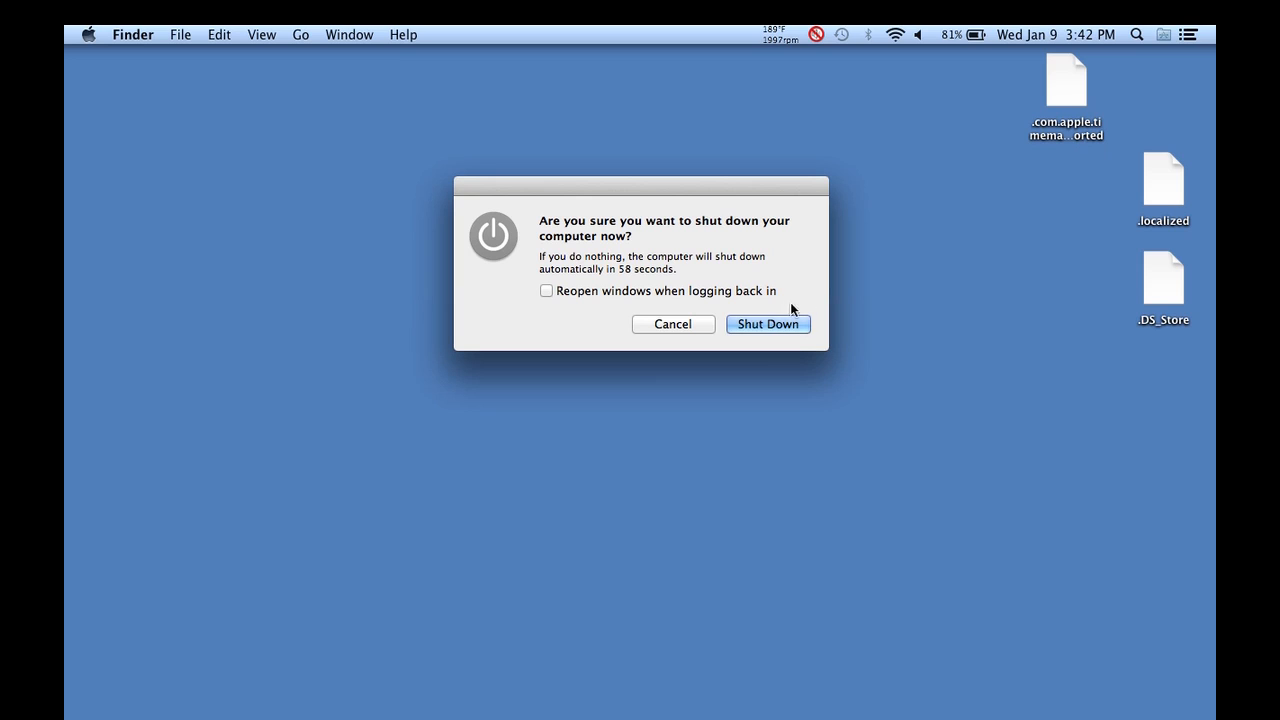
mouse_move(744, 316)
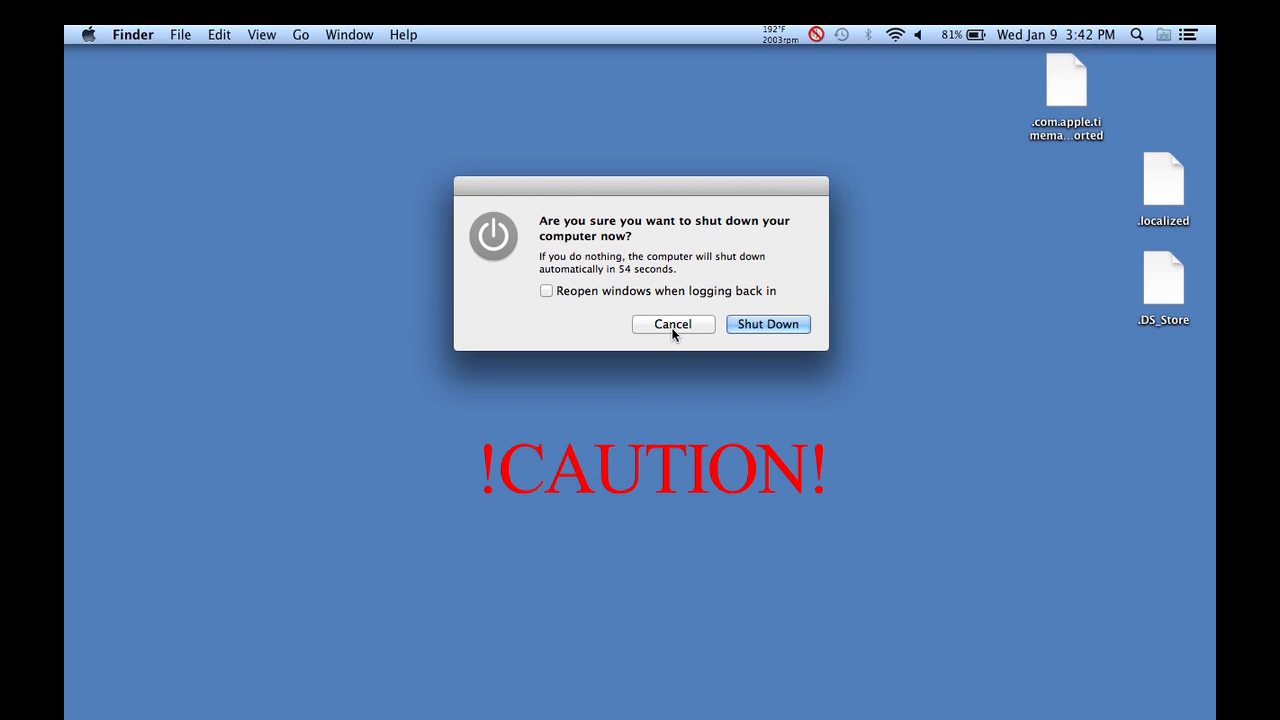
click(672, 324)
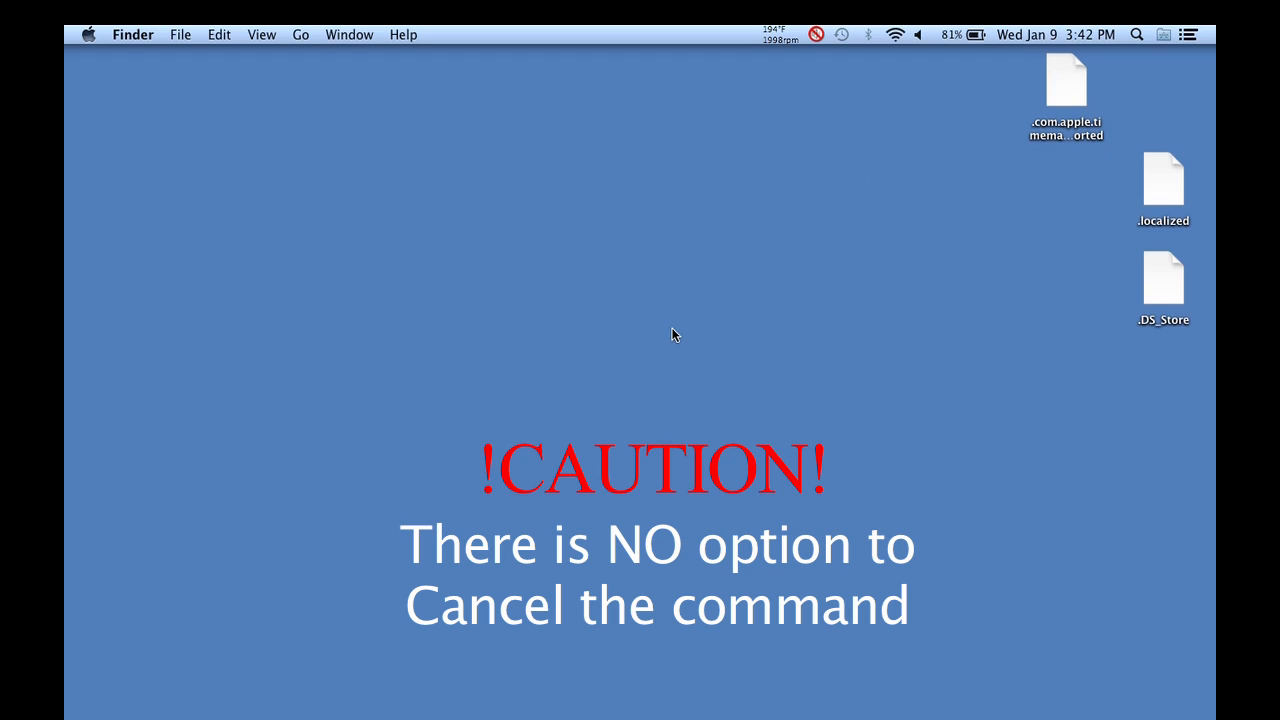